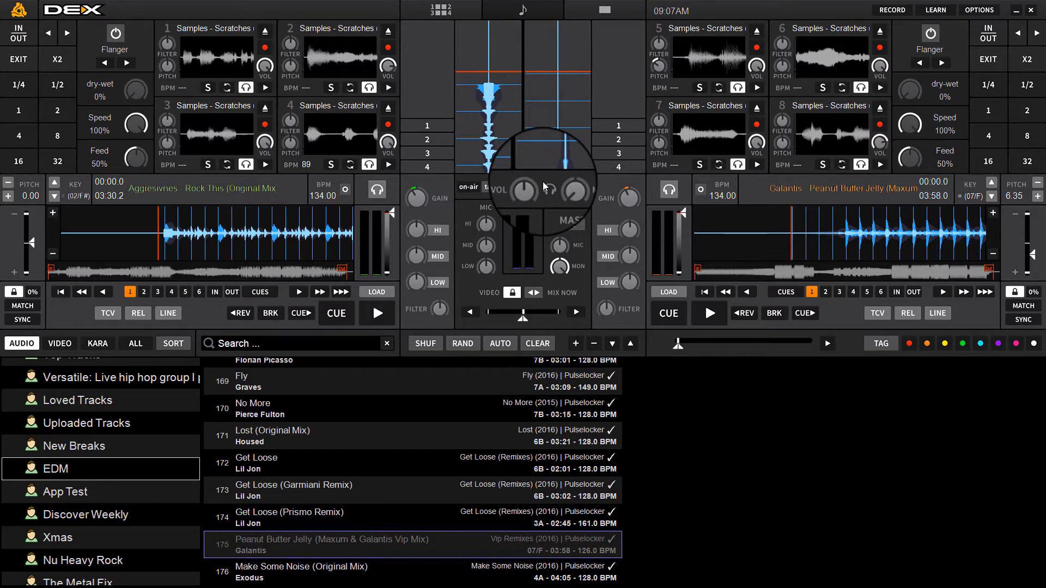
- Play Rock This on deck A and sync Peanut Butter Jelly on deck B at 134 BPM
{"action": "left_click", "coordinate": [377, 314]}
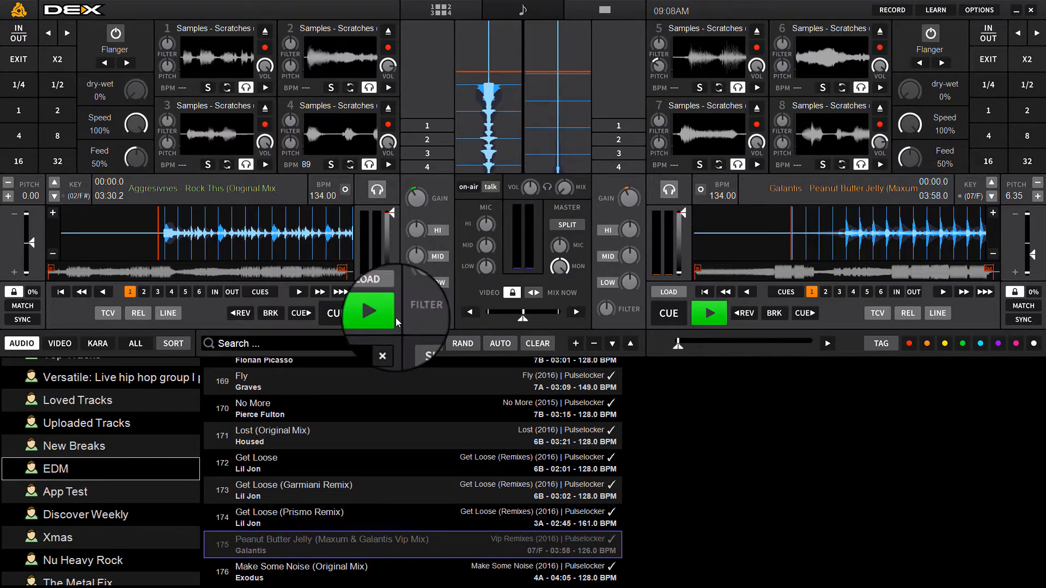
{"action": "left_click", "coordinate": [371, 312]}
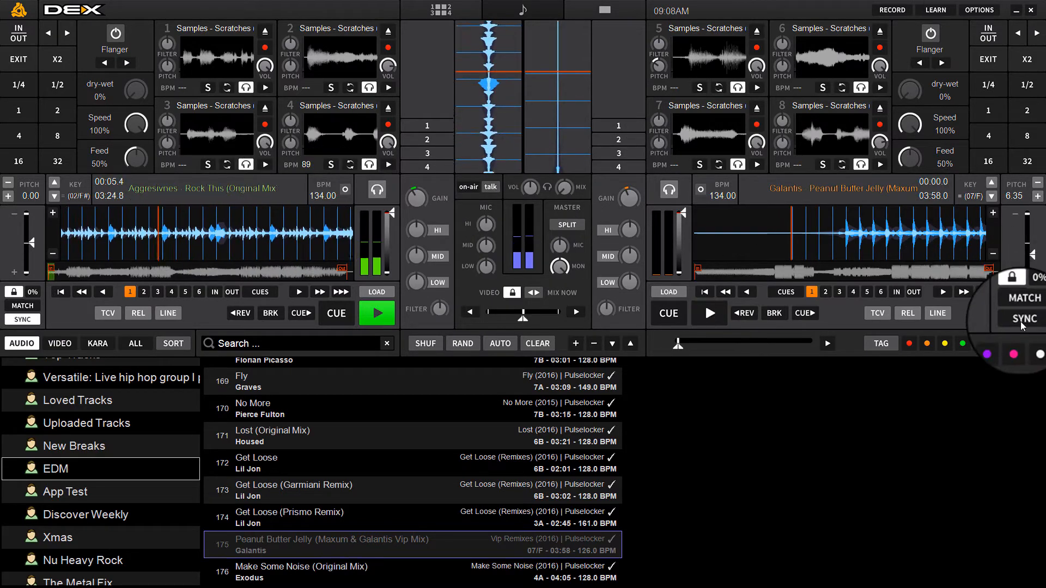
{"action": "left_click", "coordinate": [708, 312]}
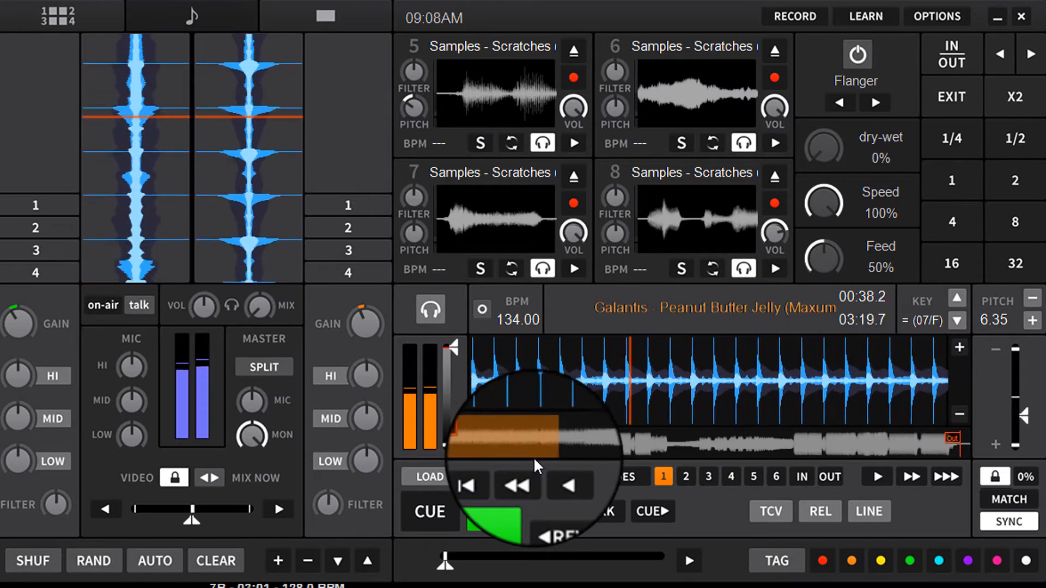
- Jump deck B's playhead to a new position while both tracks stay synced at 134 BPM
{"action": "left_click", "coordinate": [496, 511]}
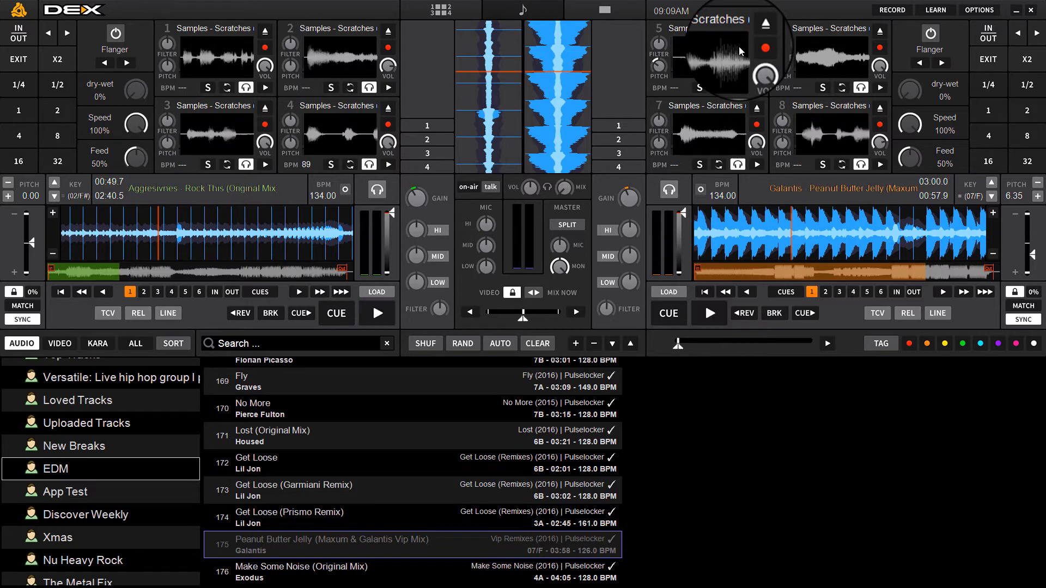
{"action": "left_click", "coordinate": [377, 312]}
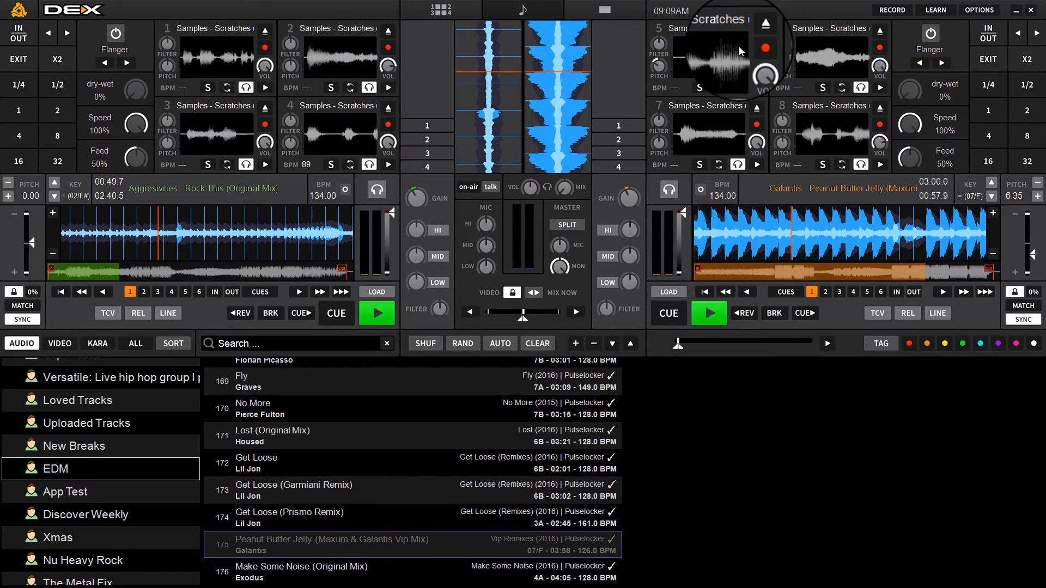